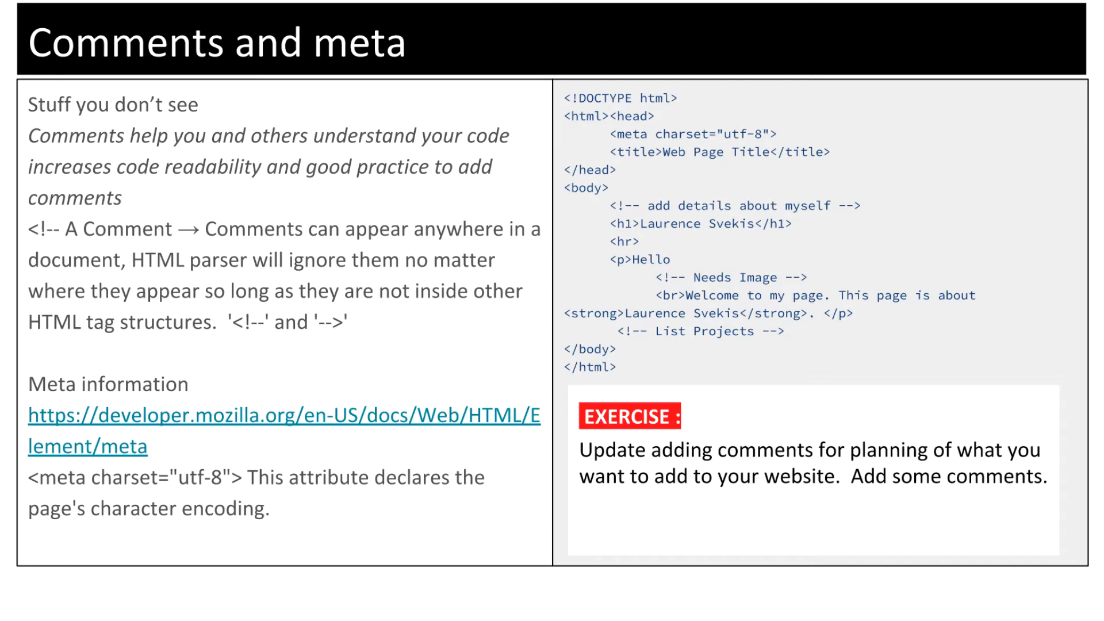
mouse_move(736, 302)
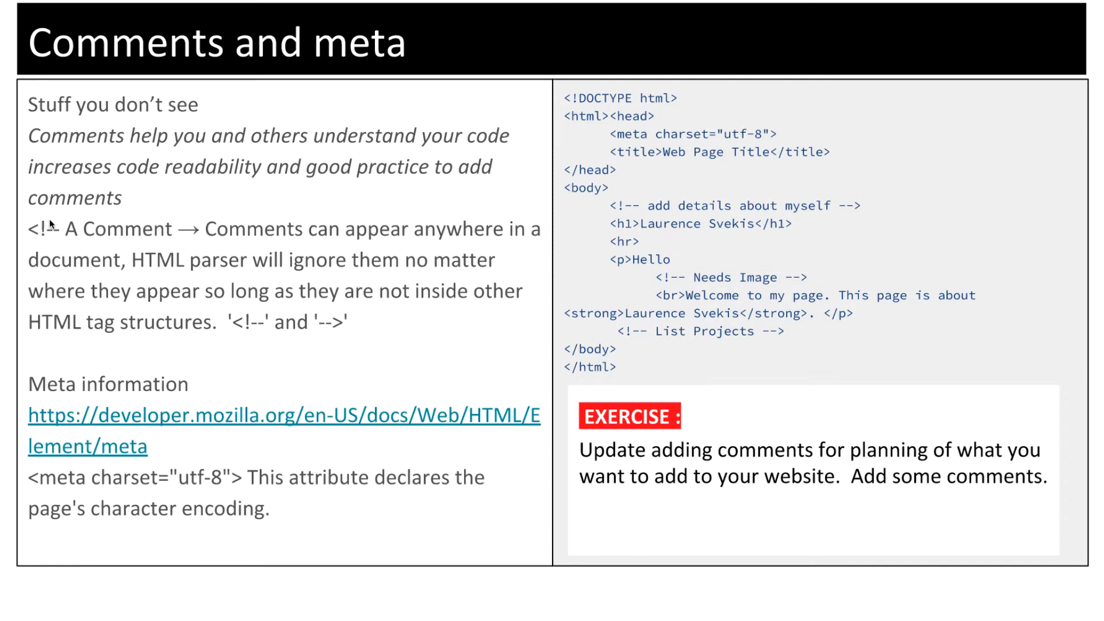
mouse_move(49, 235)
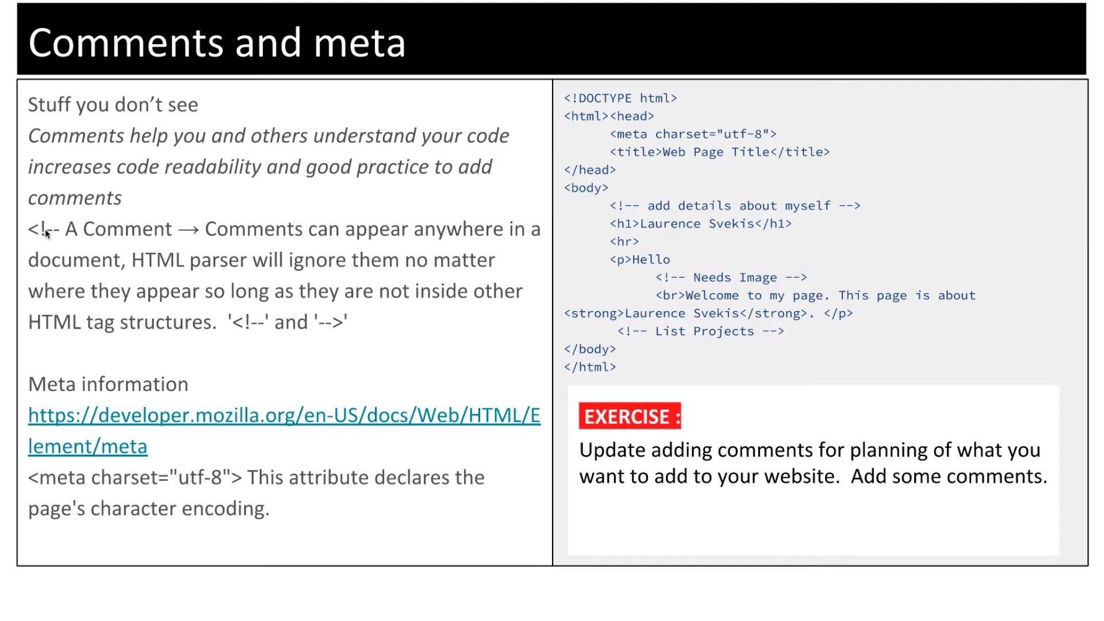
mouse_move(327, 332)
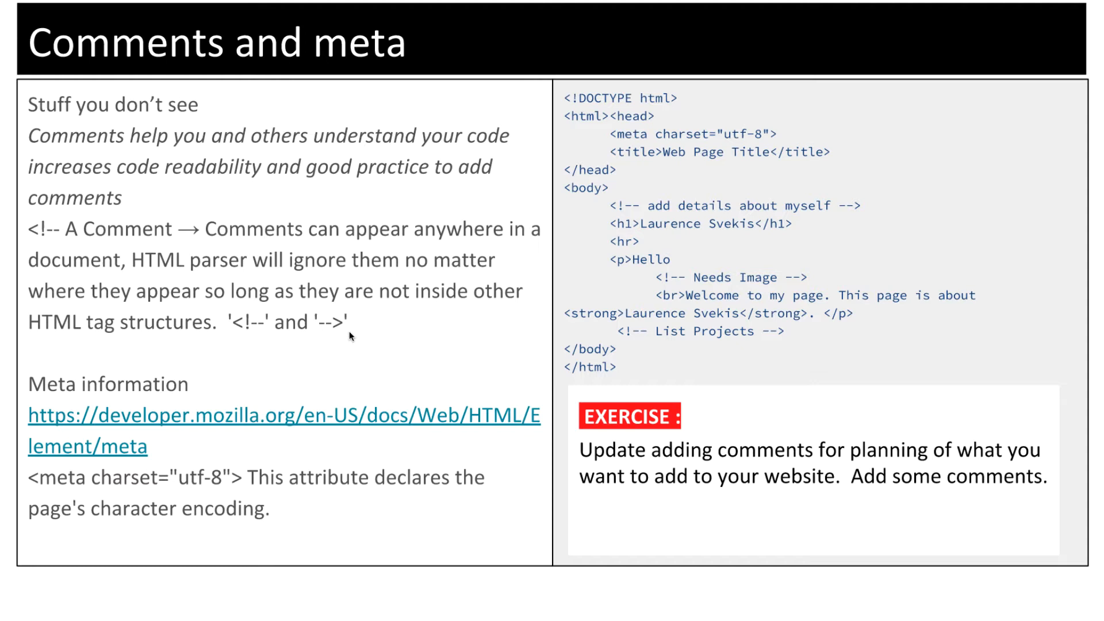
mouse_move(369, 320)
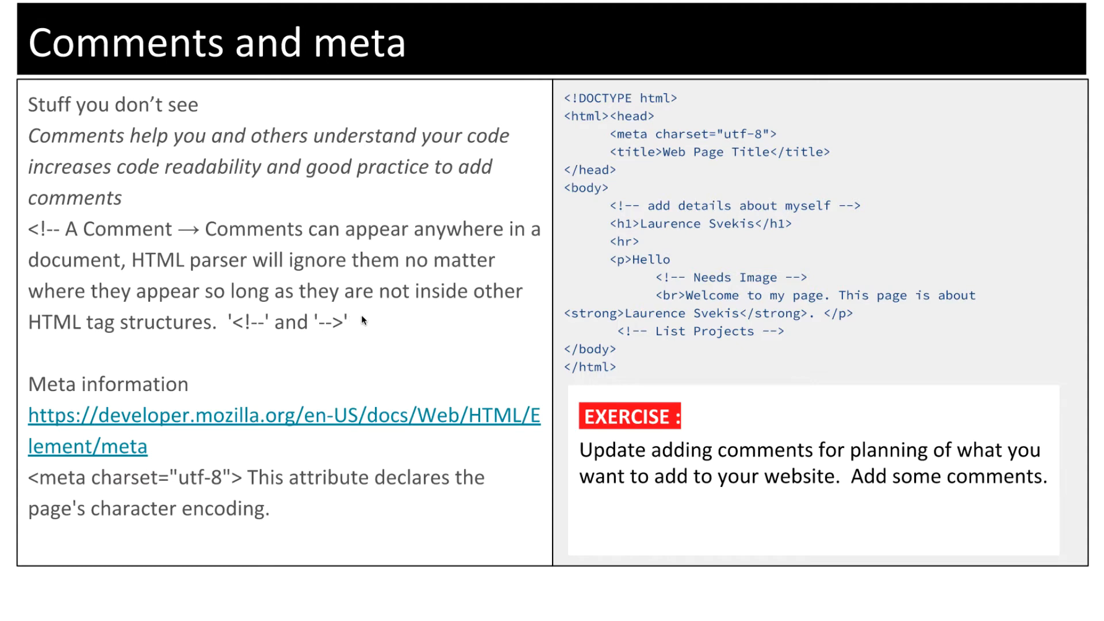
mouse_move(300, 338)
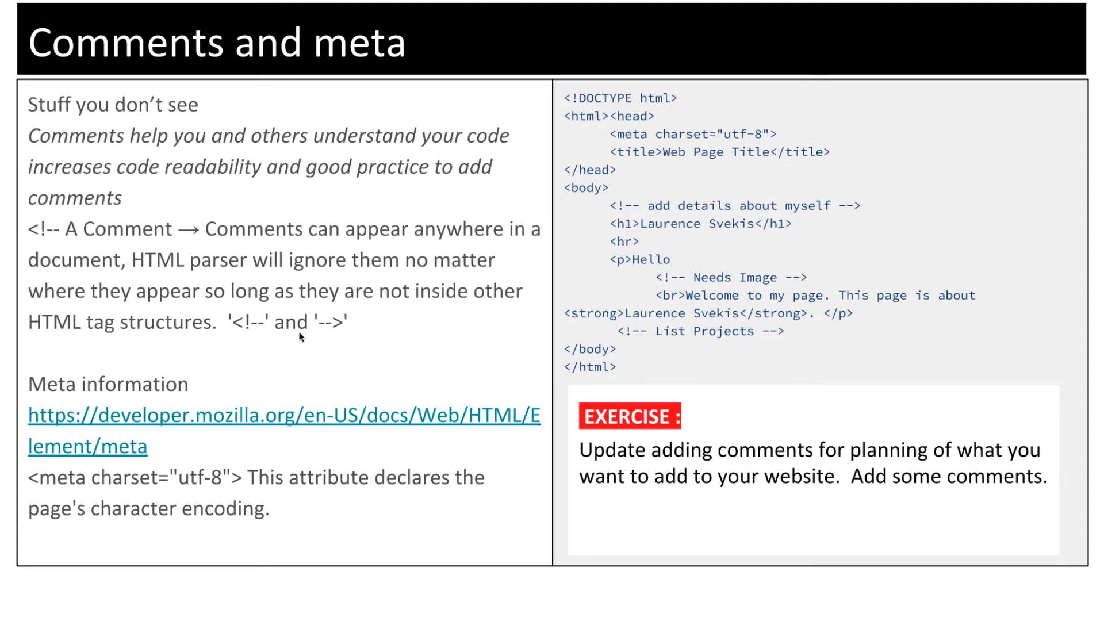
mouse_move(704, 266)
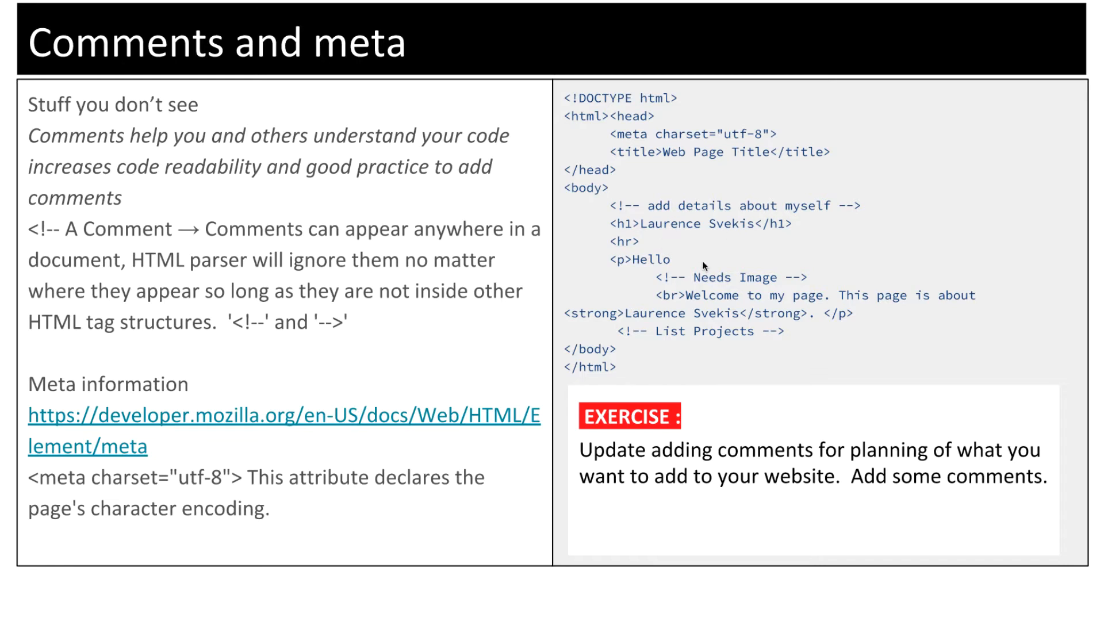
mouse_move(657, 333)
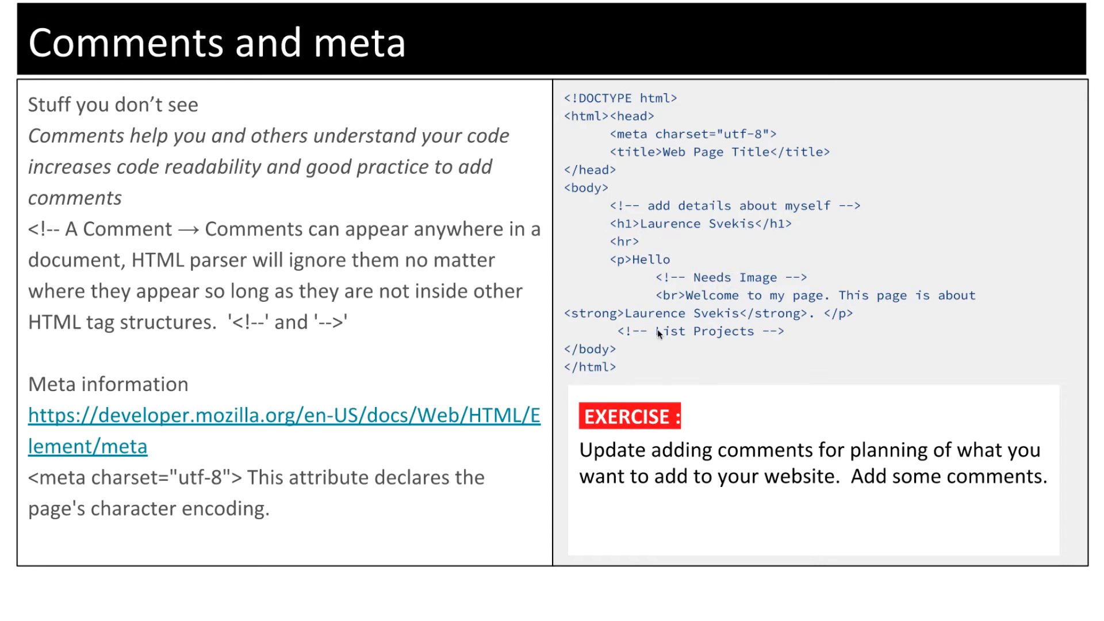
mouse_move(827, 345)
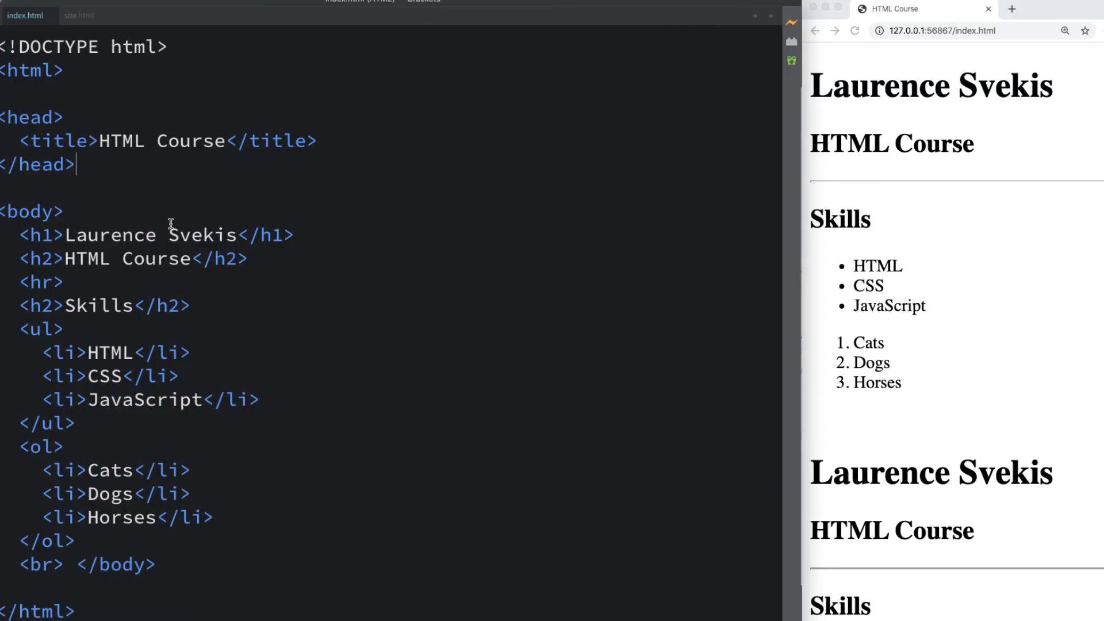
Delete the <ol> block containing the Cats, Dogs and Horses list items.
left_click_drag(21, 446, 76, 541)
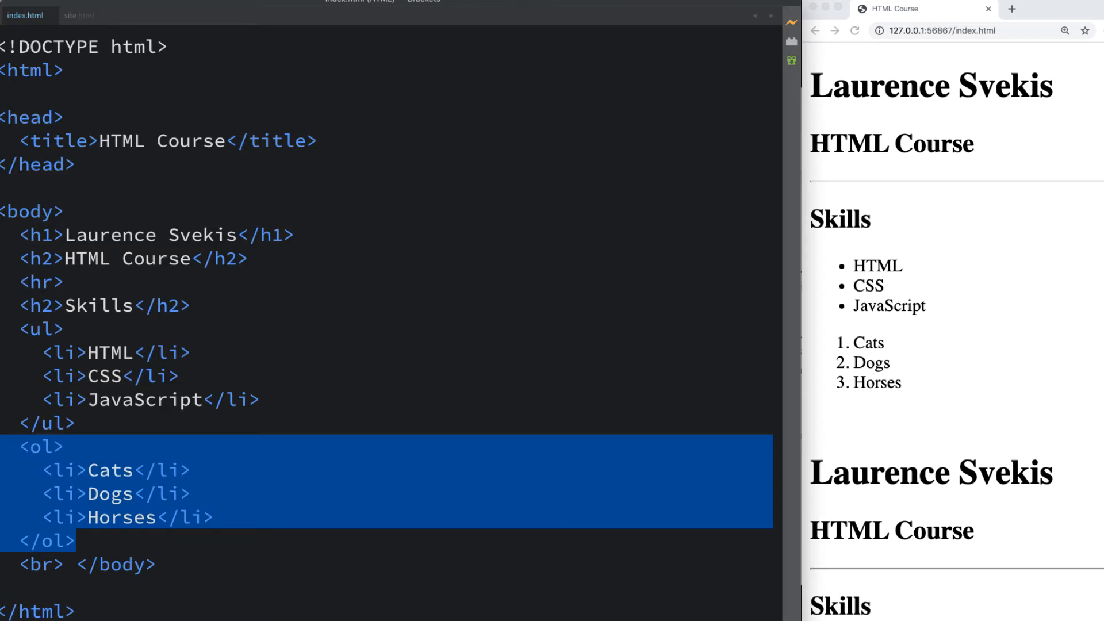
key("Delete")
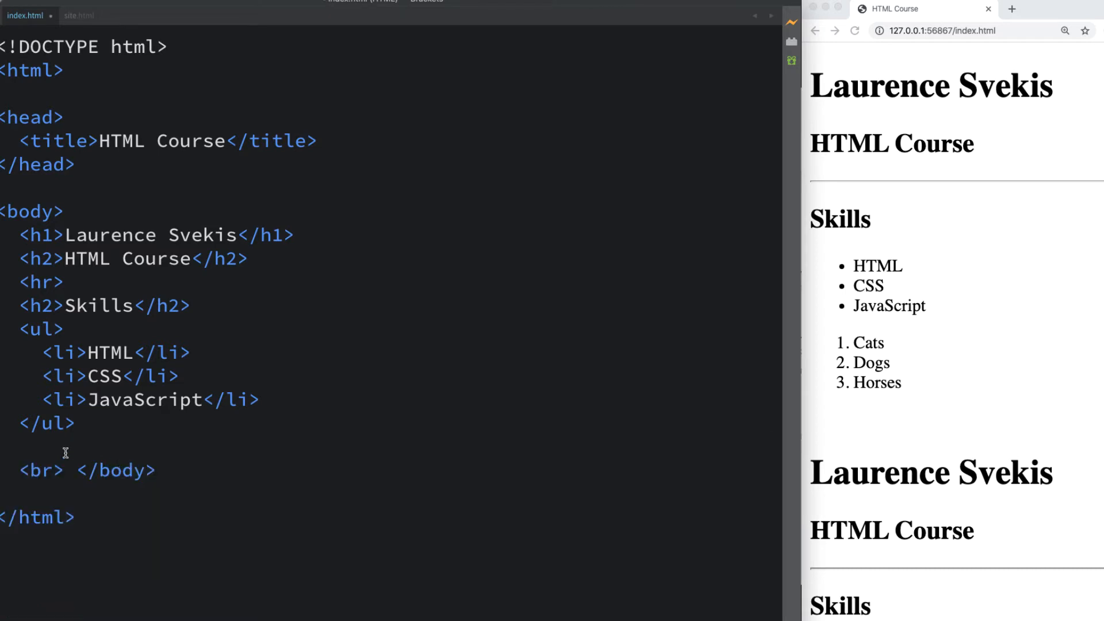
mouse_move(77, 444)
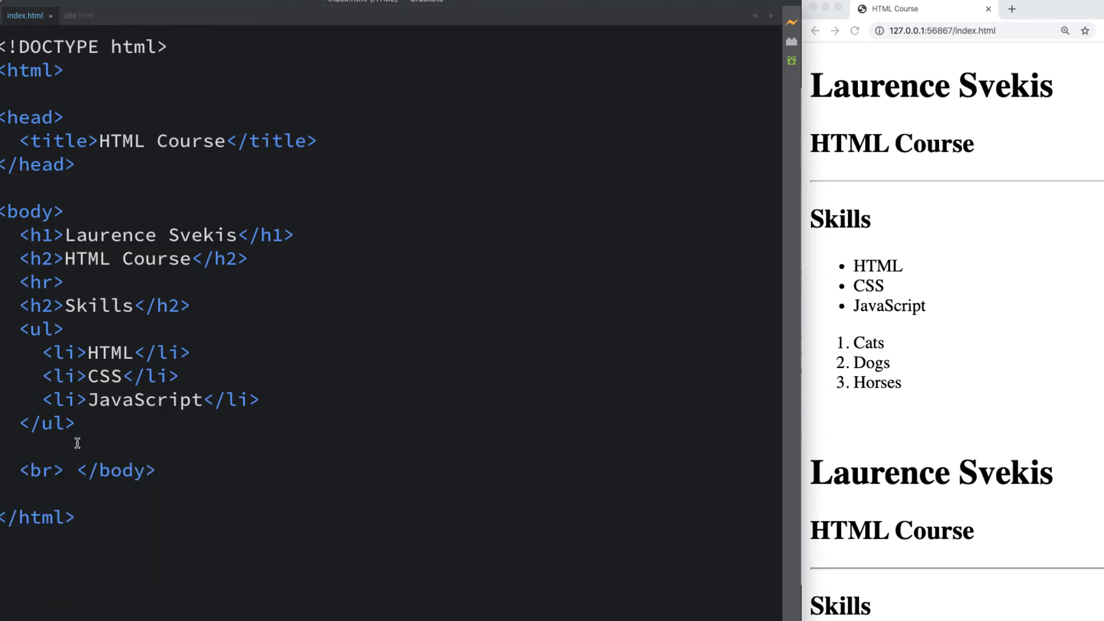
Add the comment <!-- This is a comment will add more sections --> after the </ul>.
type("<!--")
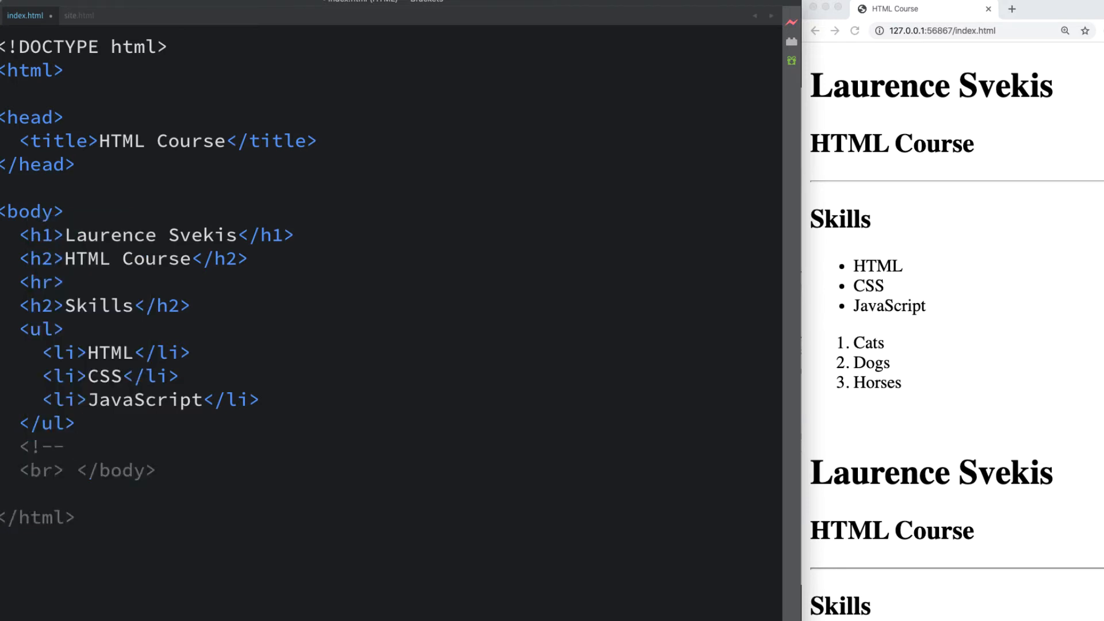
mouse_move(94, 445)
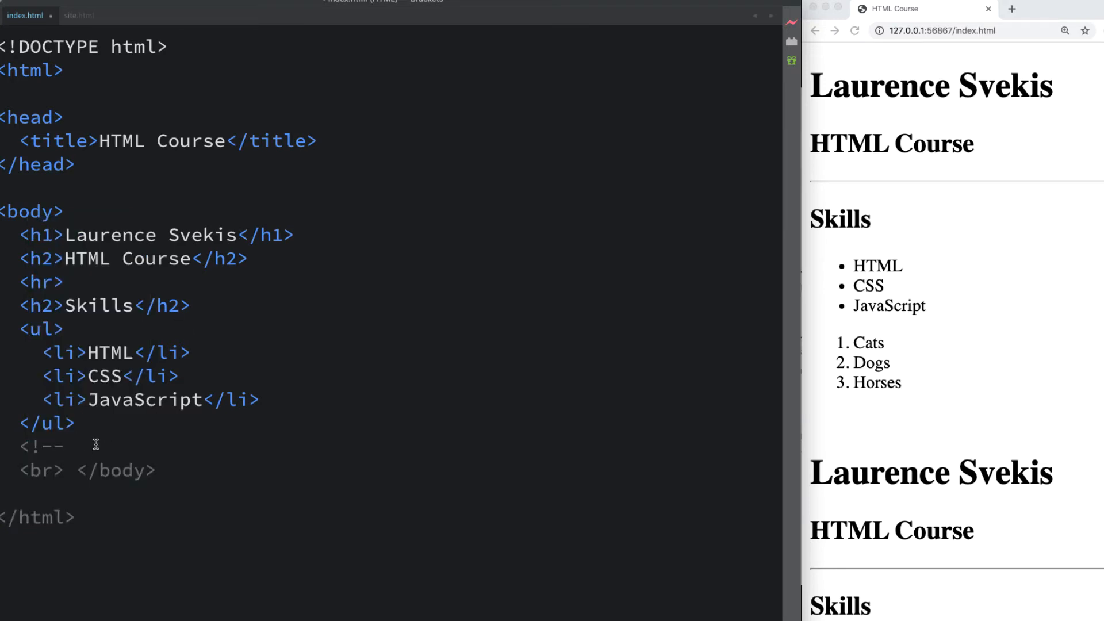
type("This is a co")
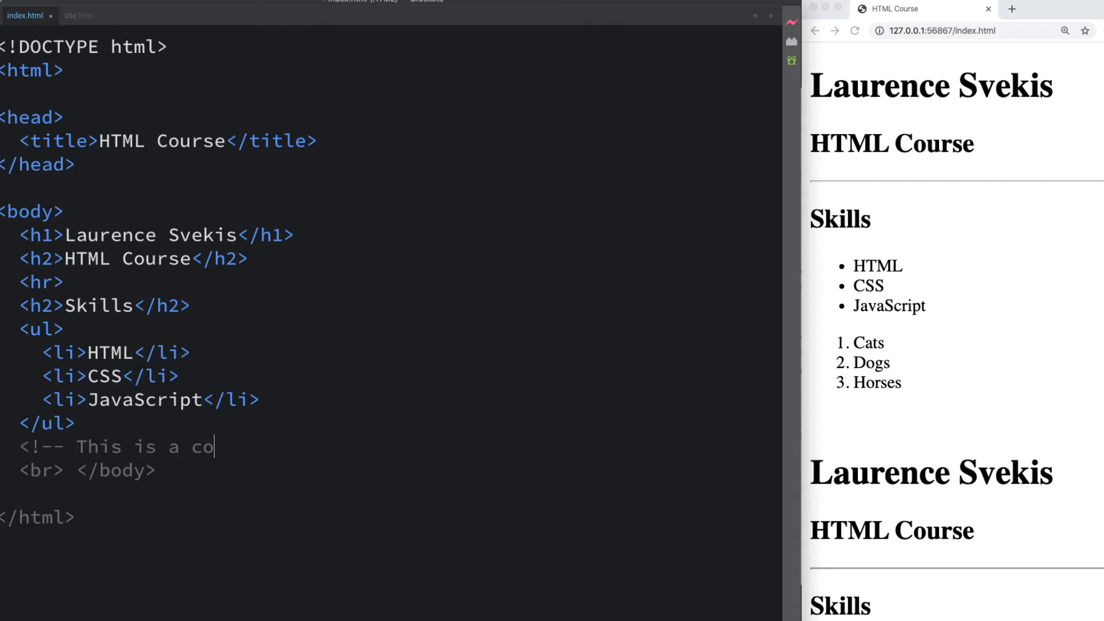
type("mment will ad")
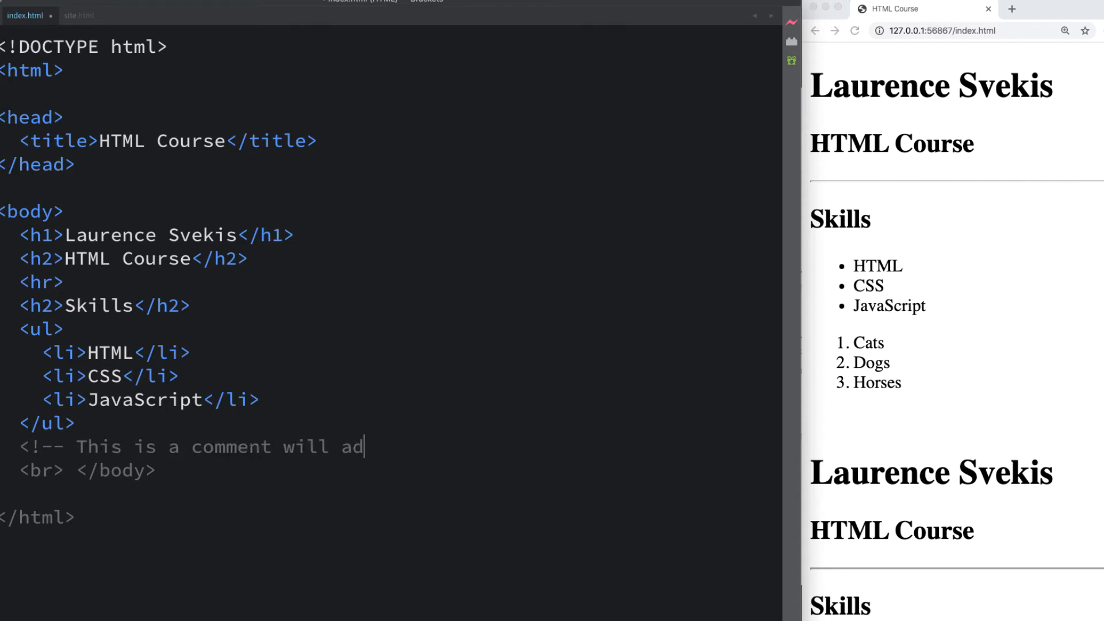
type("d more section")
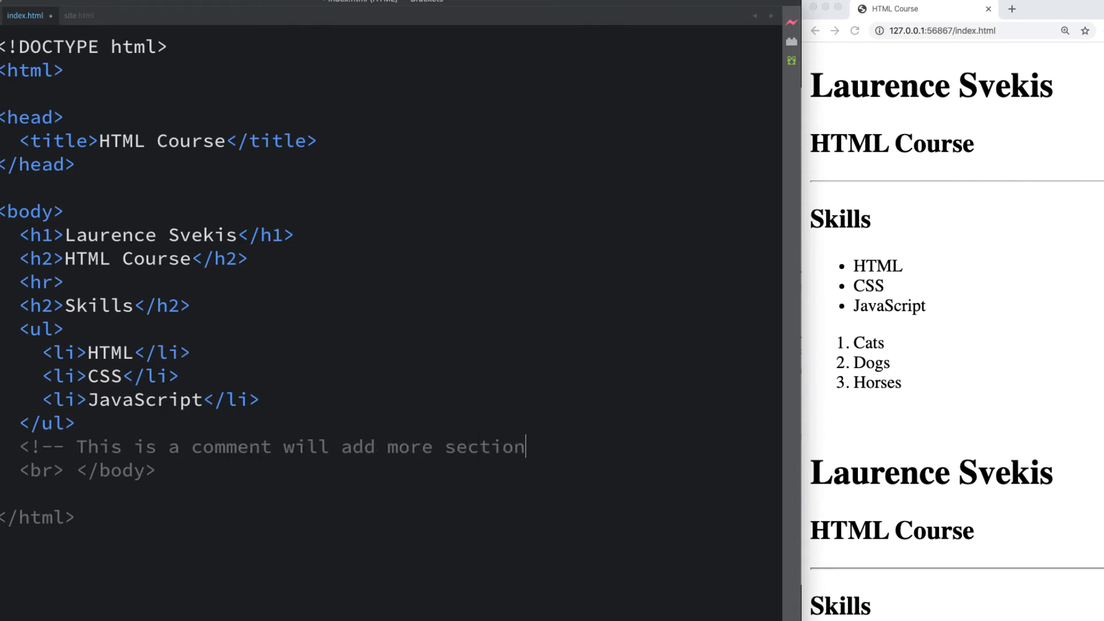
type("s -->")
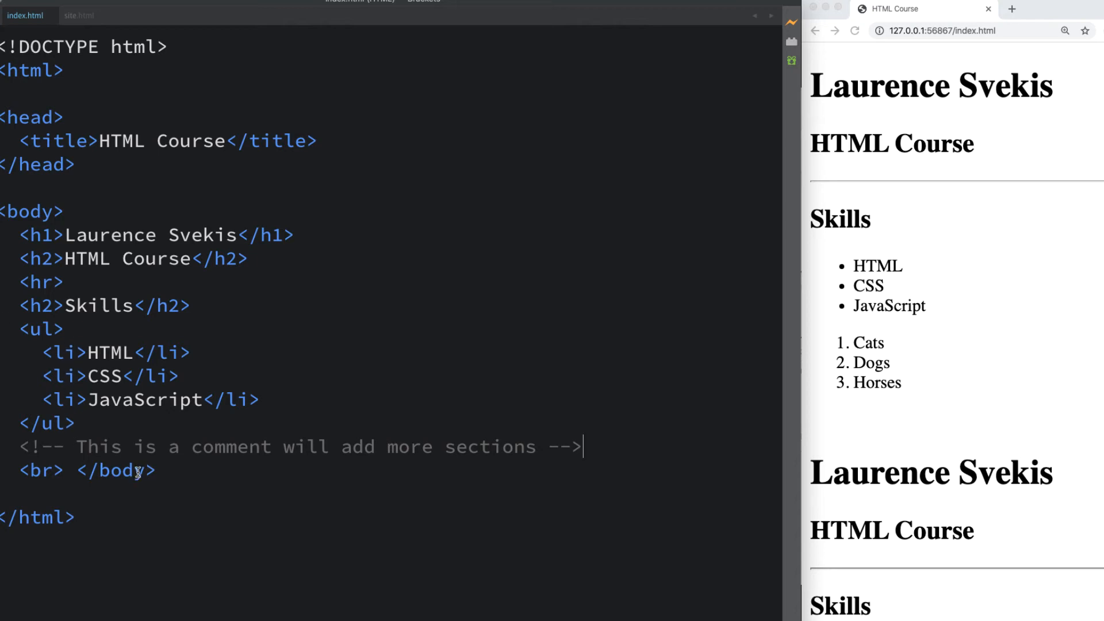
mouse_move(86, 432)
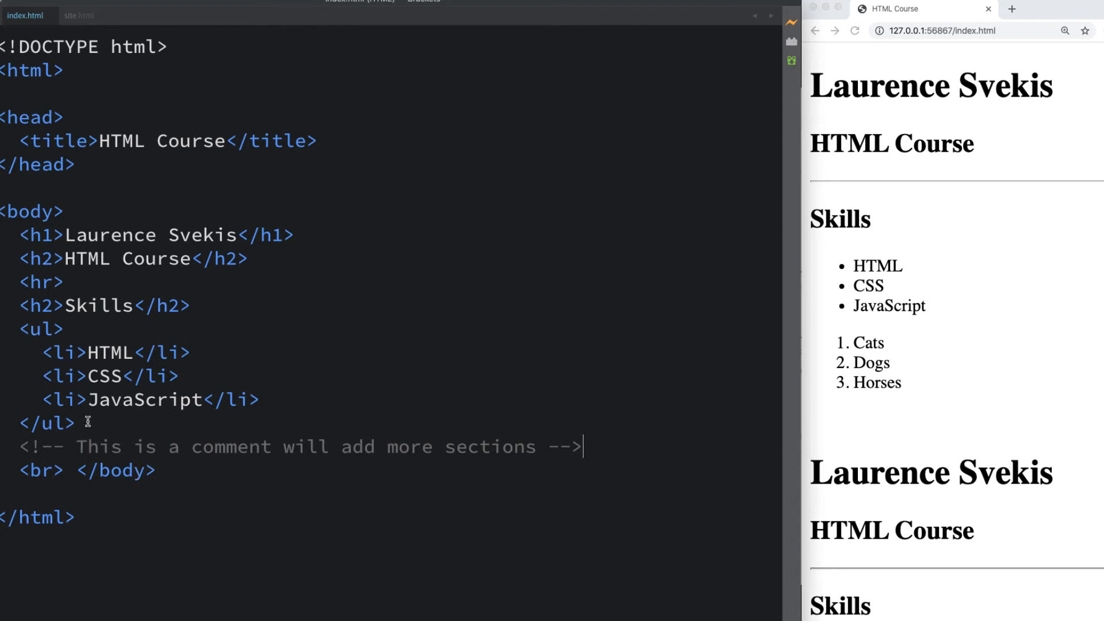
mouse_move(269, 463)
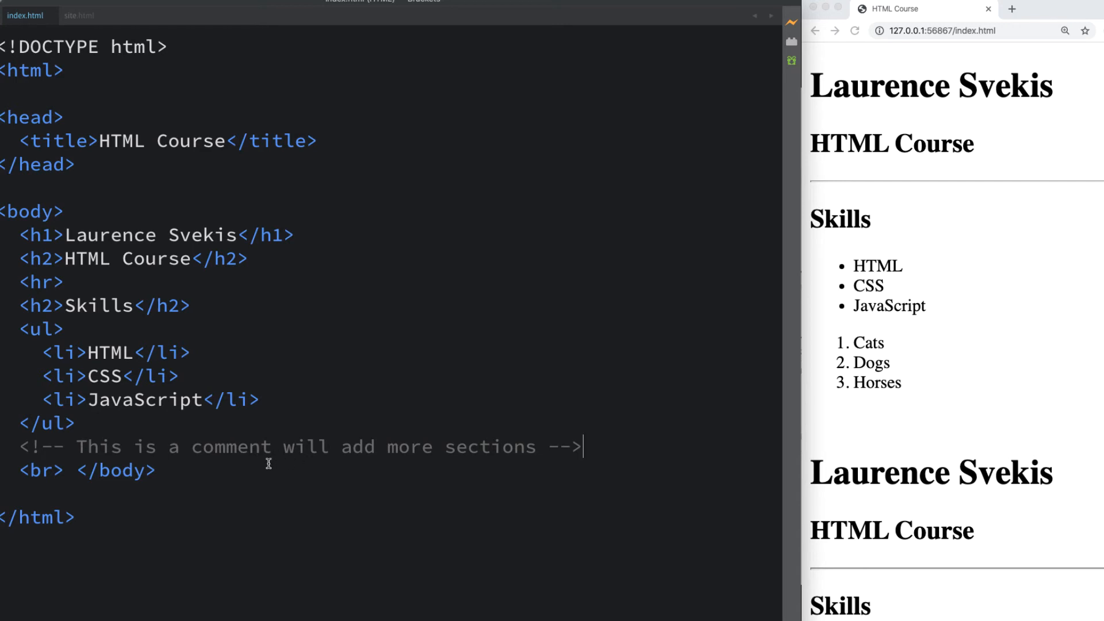
mouse_move(223, 473)
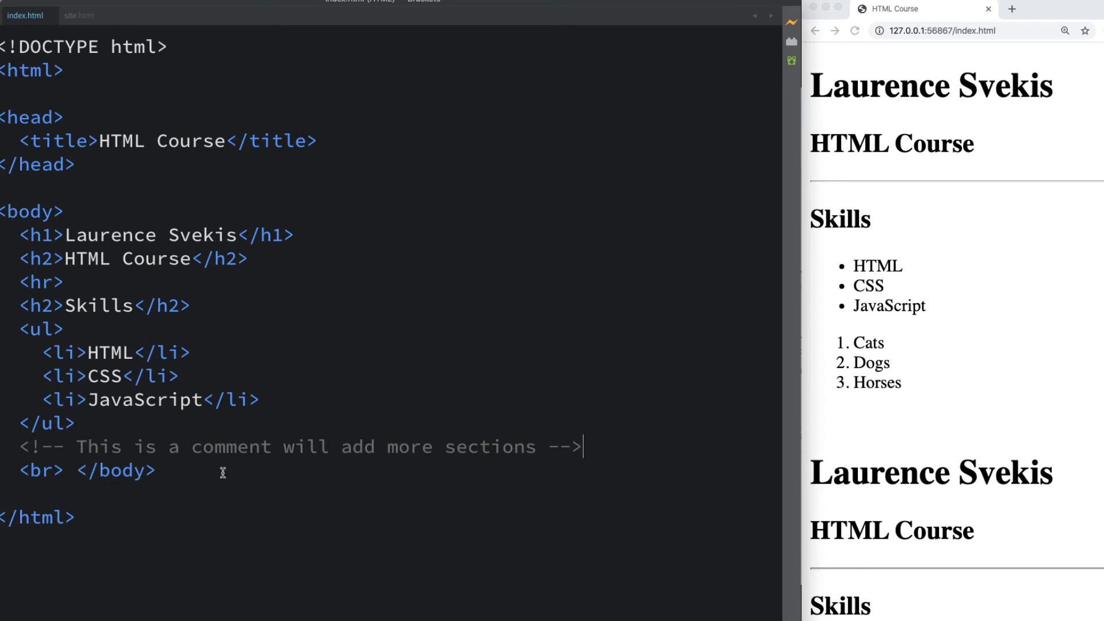
Begin the second comment <!-- Add more details --> below the </h1> line.
type("<!-- Add more details -->")
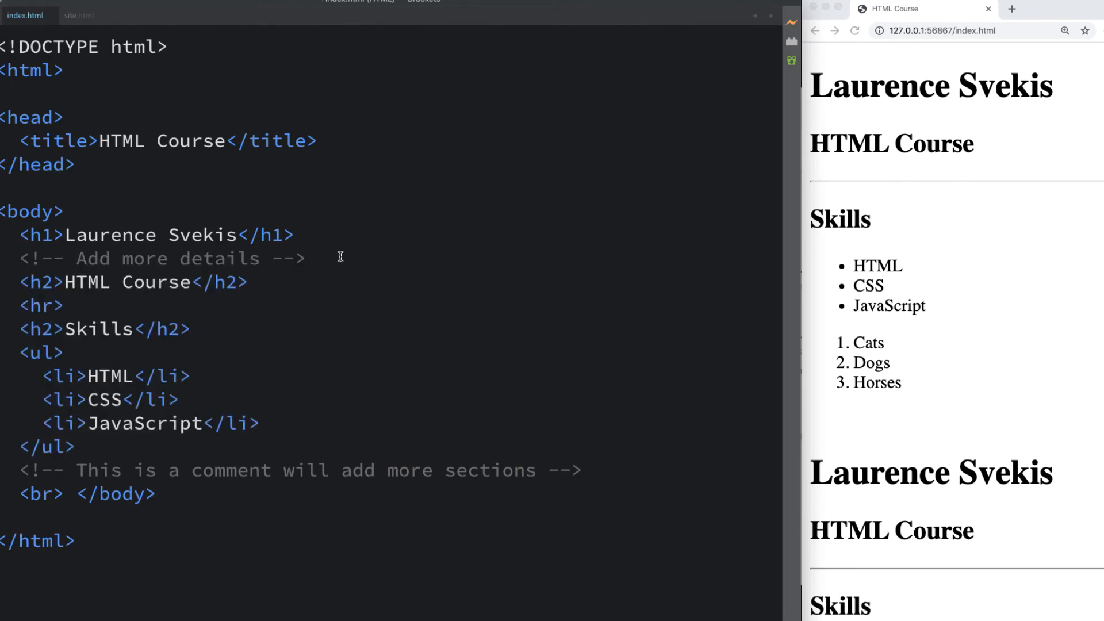
mouse_move(347, 269)
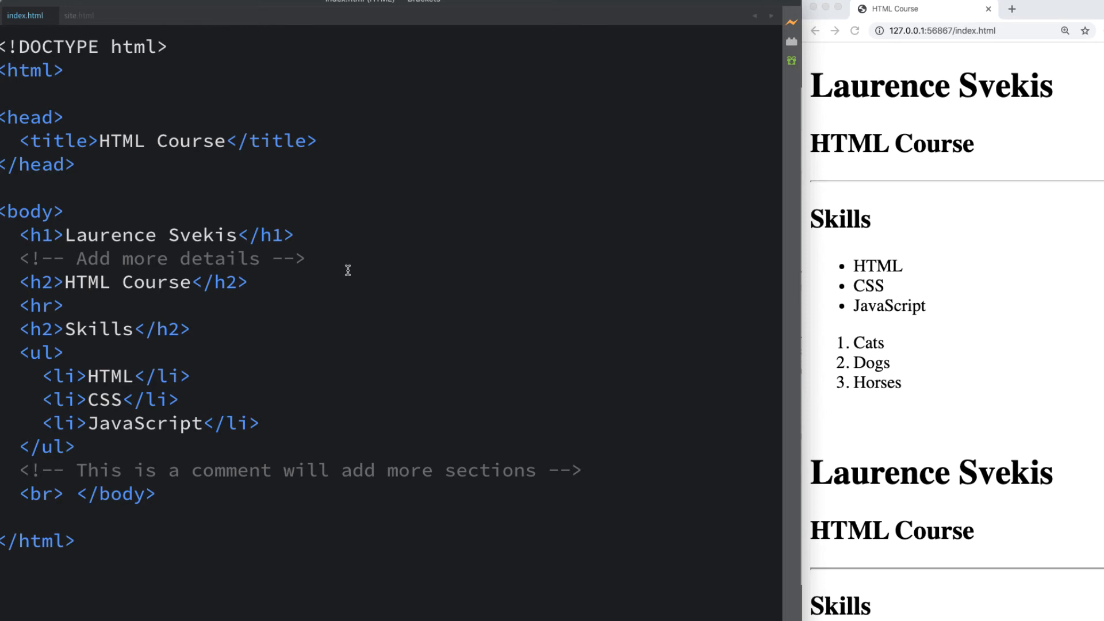
Insert <meta charset="utf-8"> right after the opening head tag, fixing a mistyped start.
left_click(60, 117)
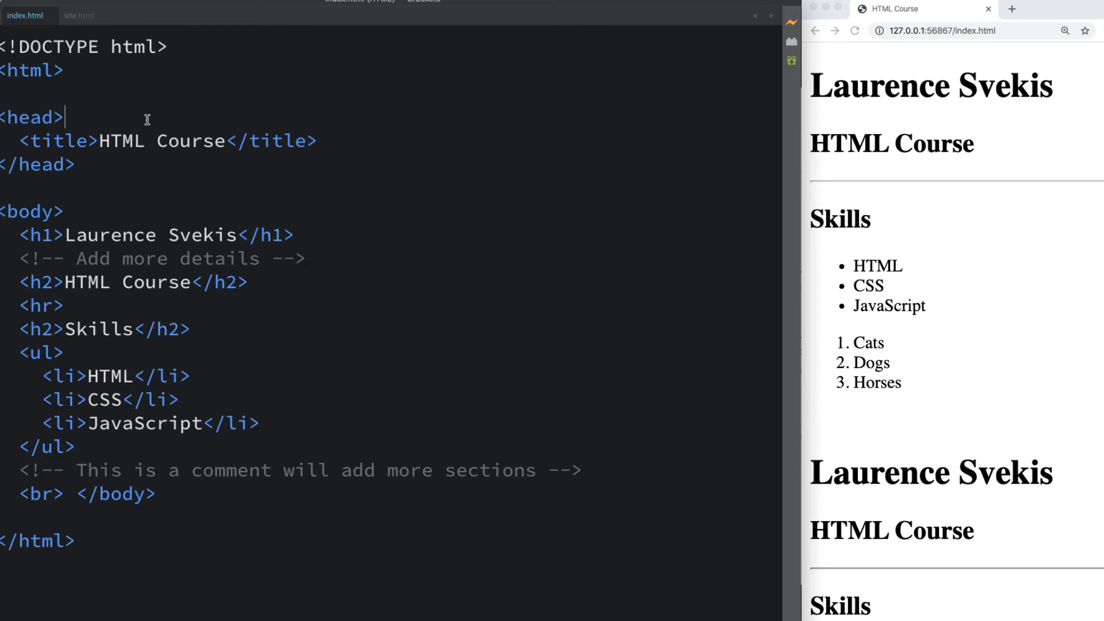
type("<emt")
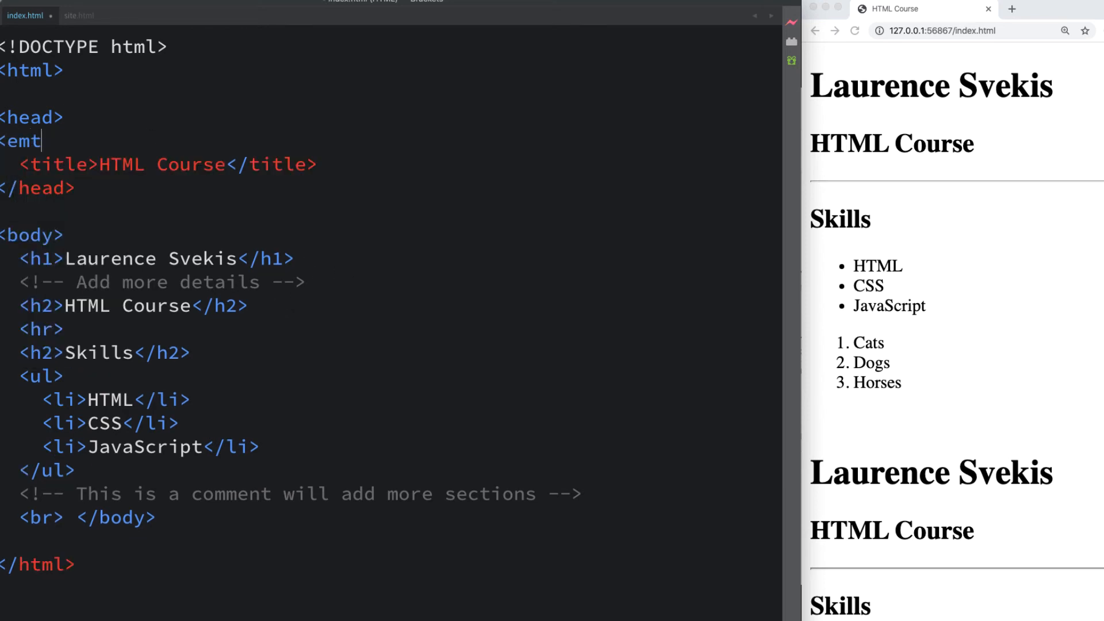
key("Backspace")
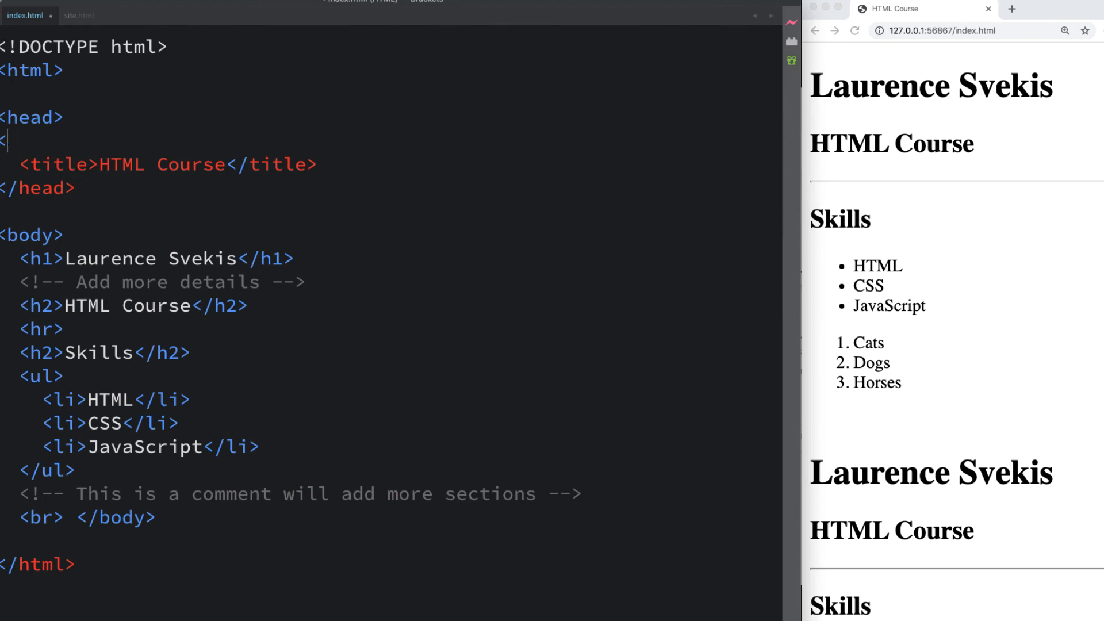
type("meta")
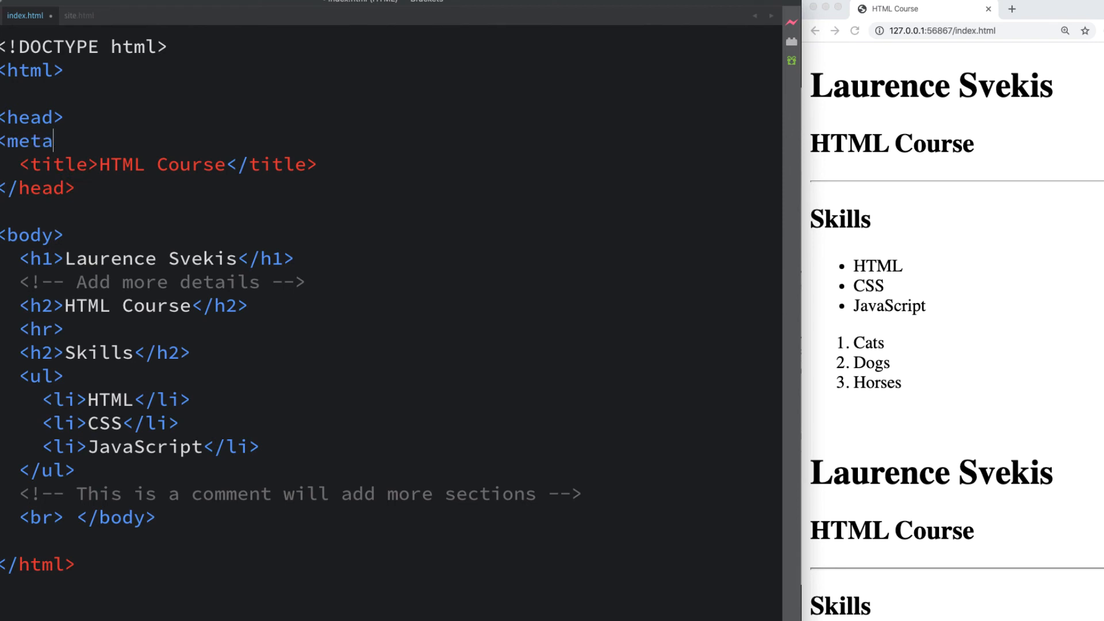
type("ch")
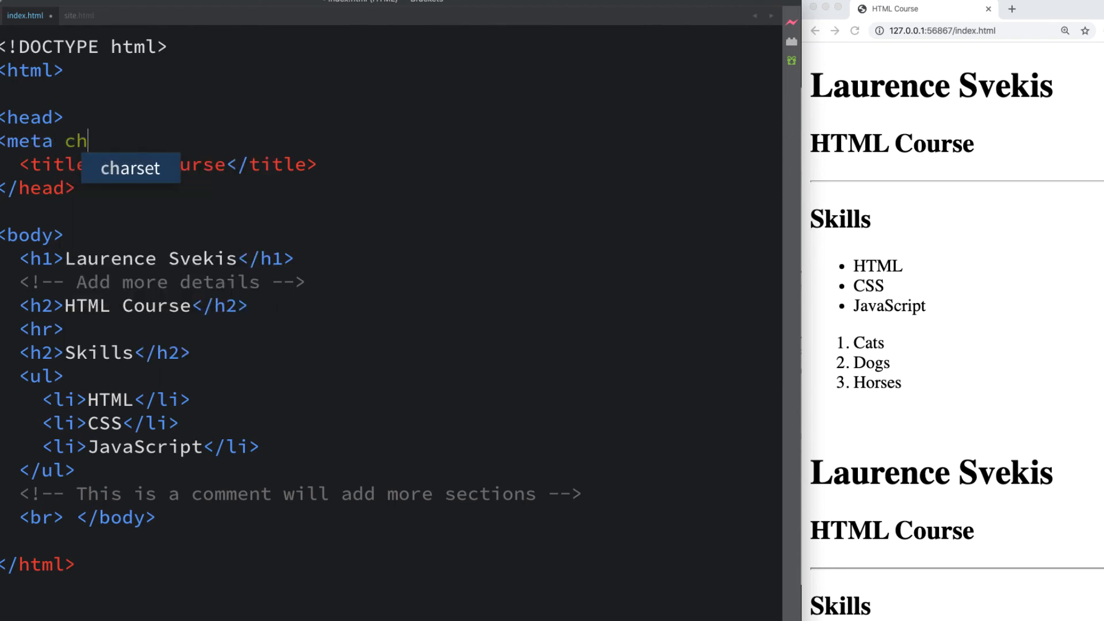
type("arset=\"")
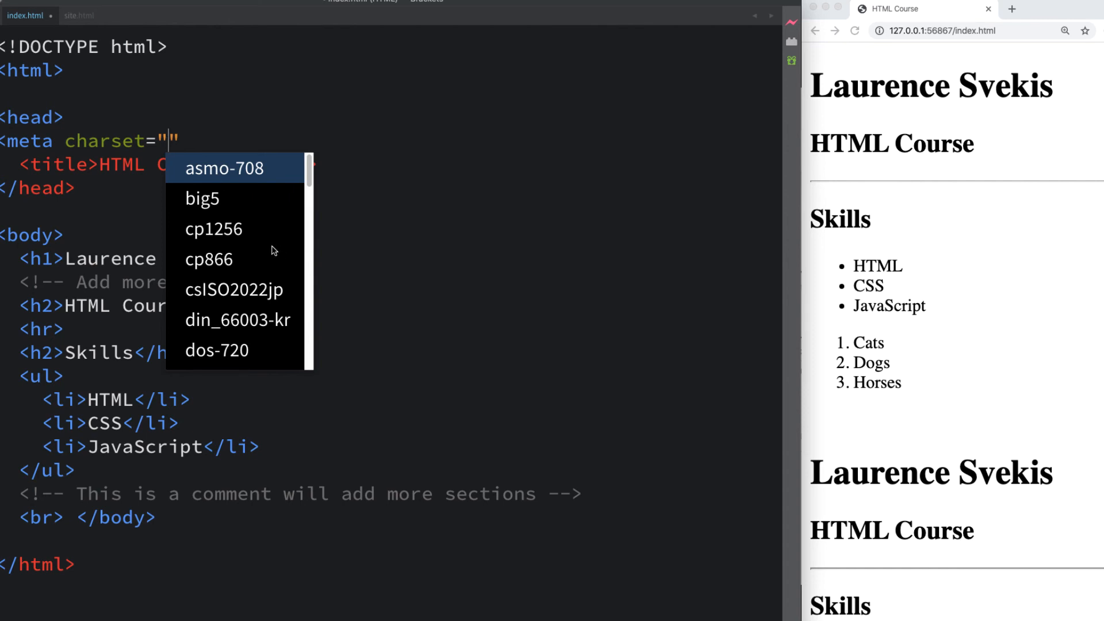
scroll("down", 3)
type("utf-8")
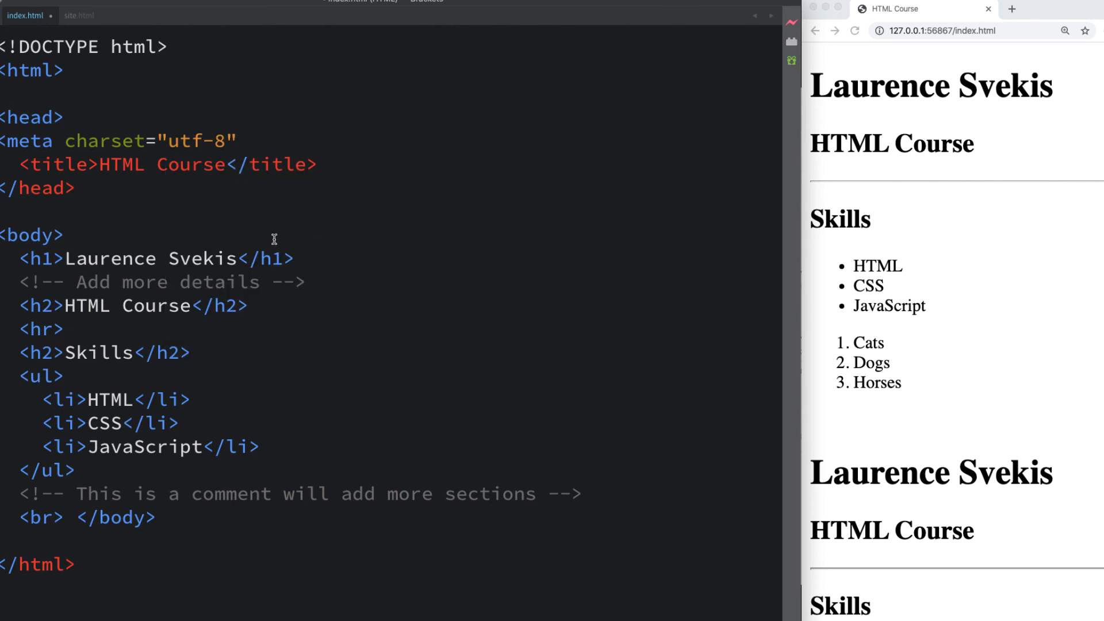
mouse_move(258, 138)
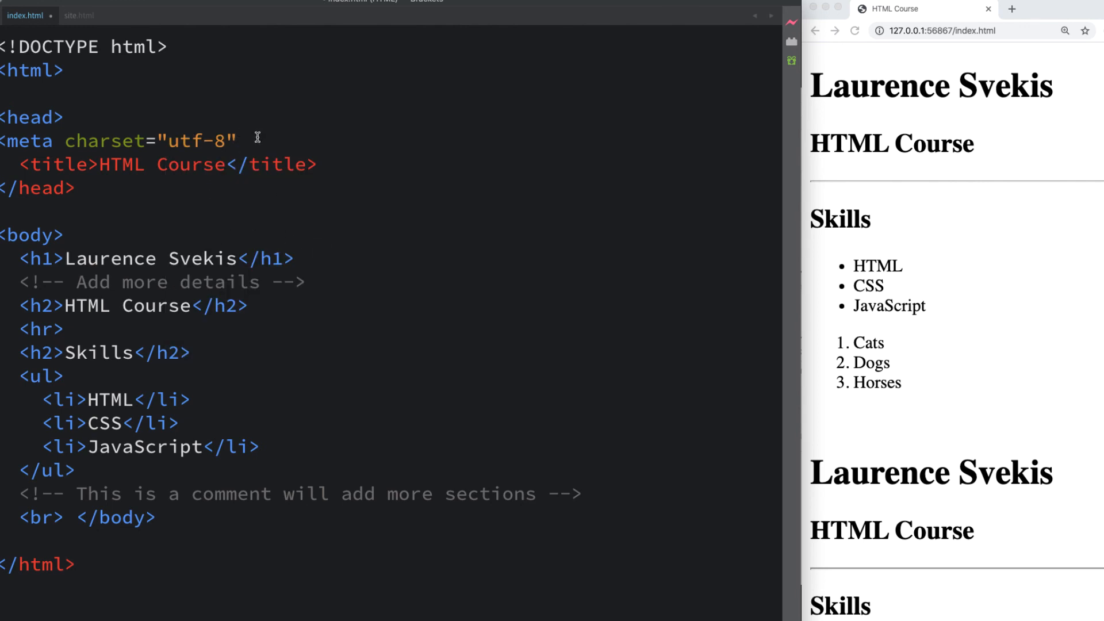
type(">")
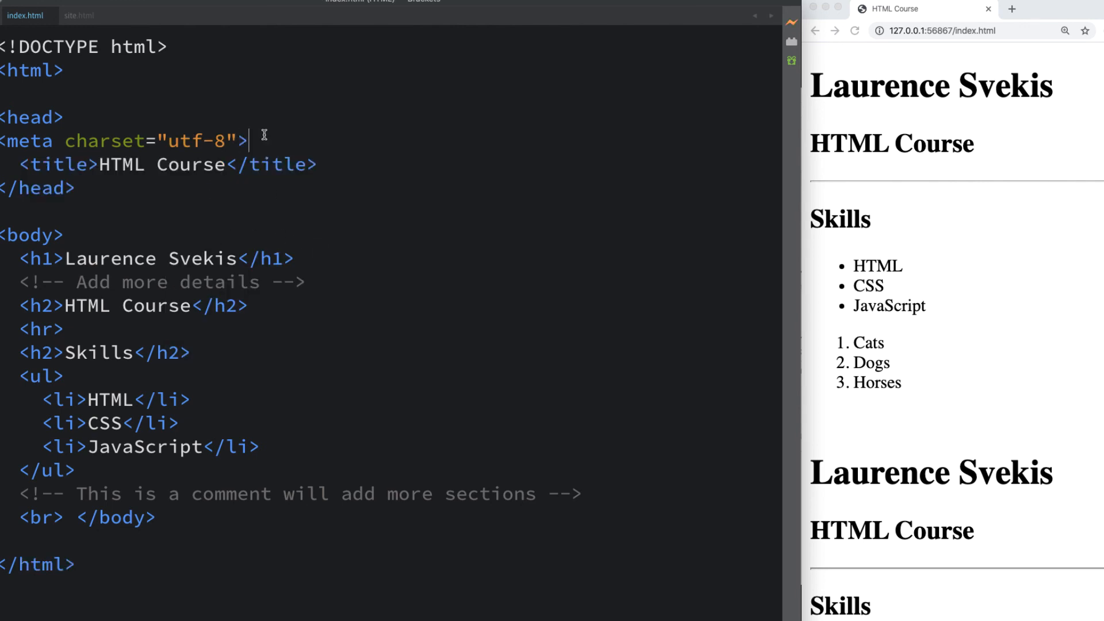